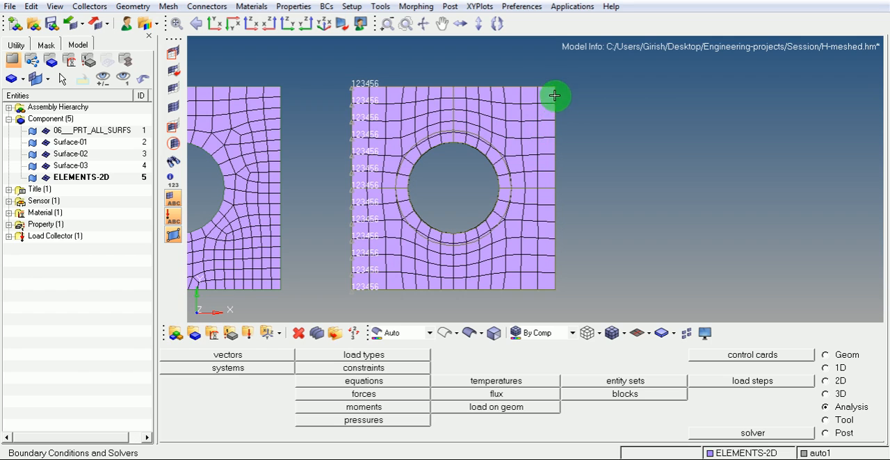
mouse_move(578, 262)
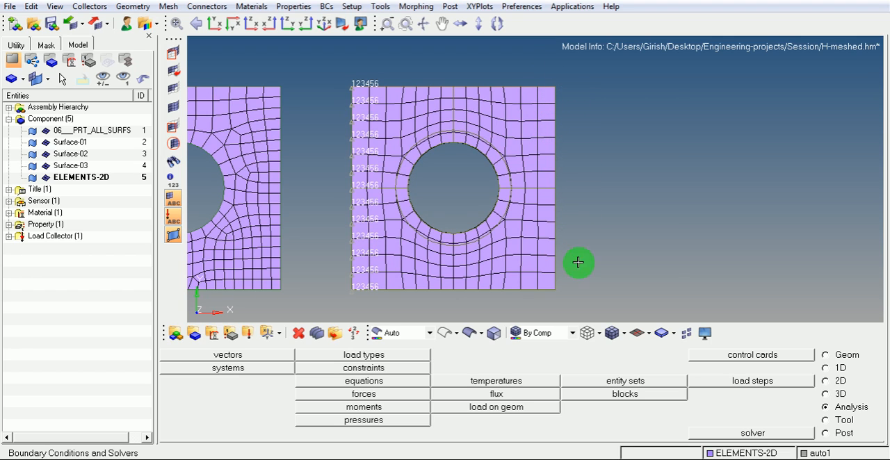
mouse_move(535, 96)
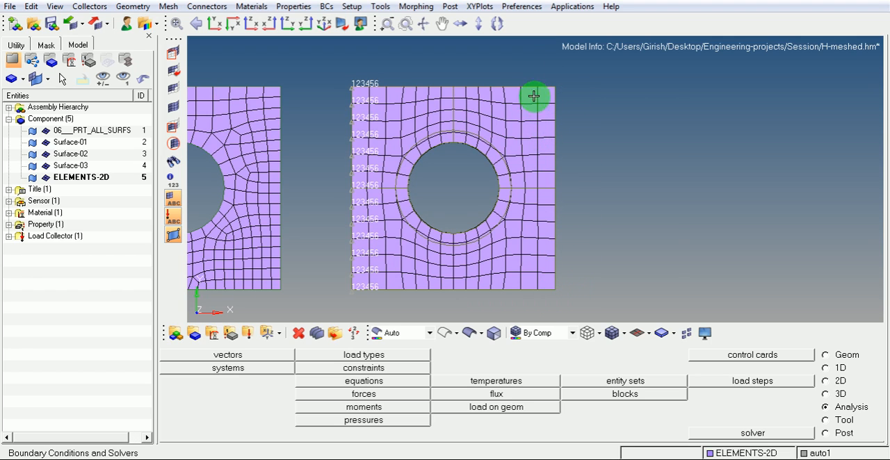
mouse_move(574, 290)
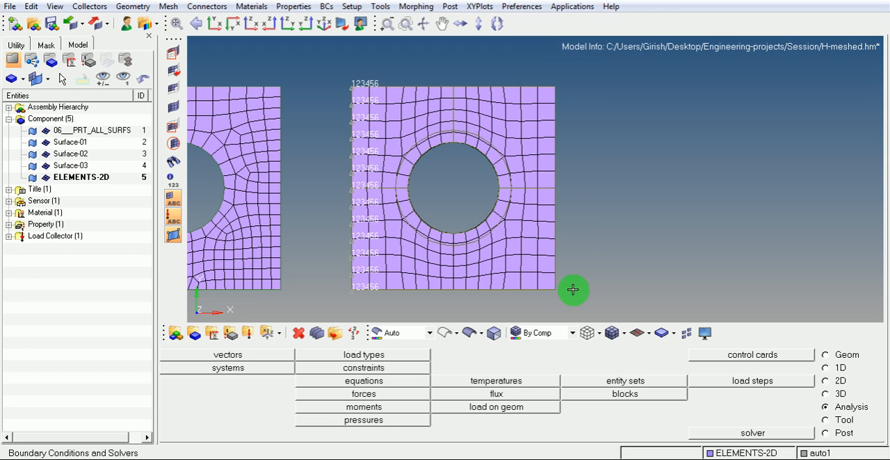
mouse_move(548, 85)
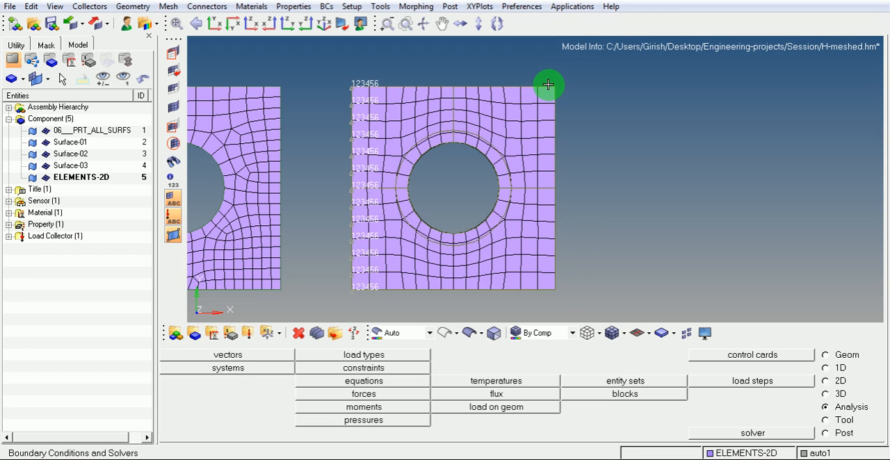
mouse_move(555, 185)
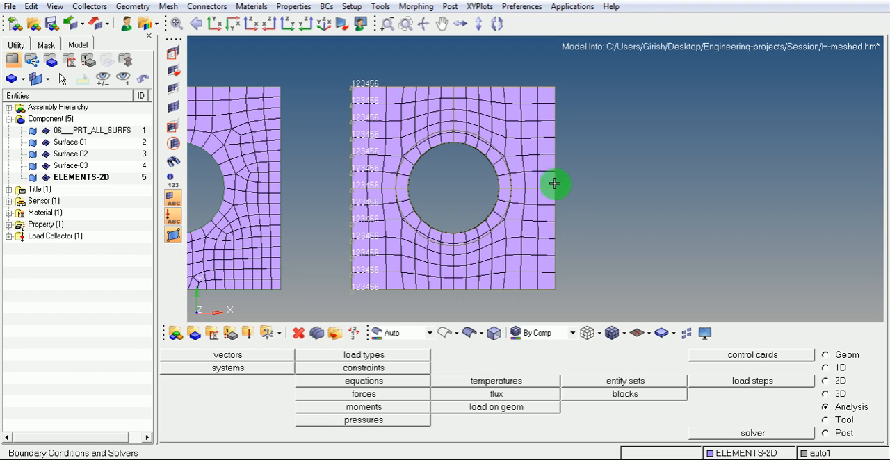
mouse_move(556, 211)
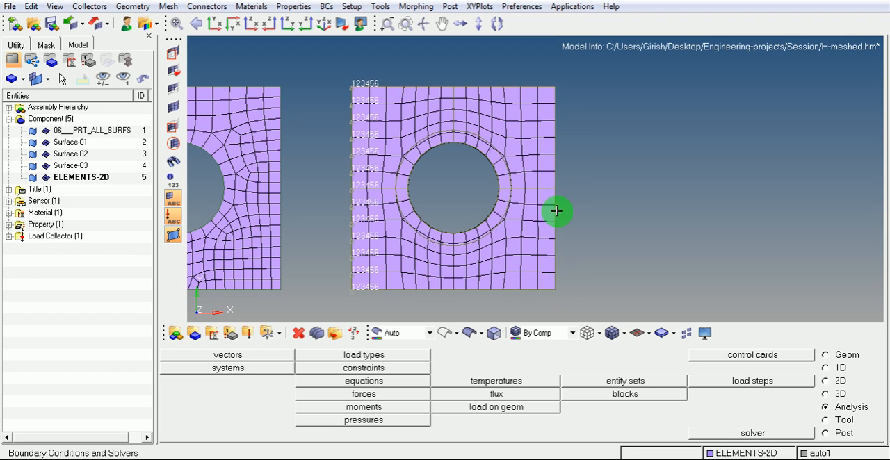
mouse_move(553, 87)
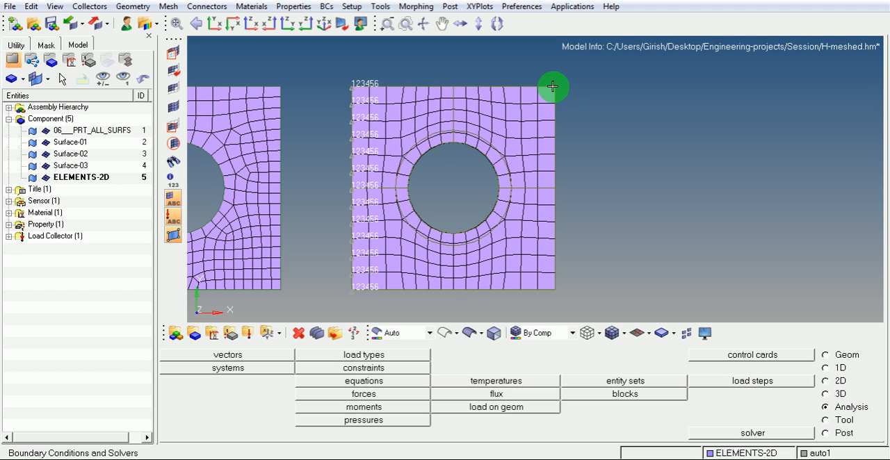
mouse_move(570, 89)
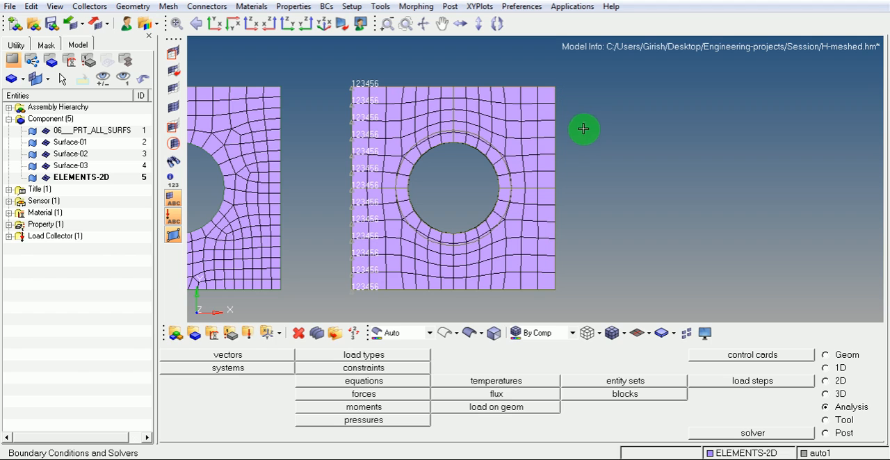
mouse_move(572, 159)
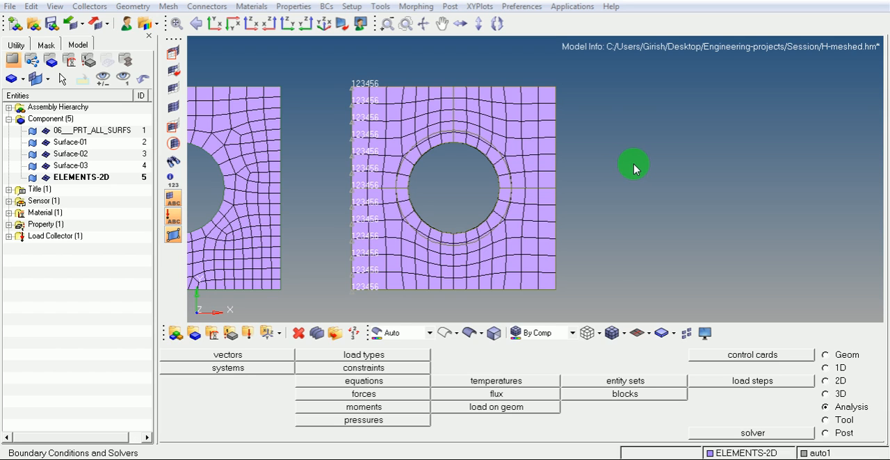
mouse_move(541, 201)
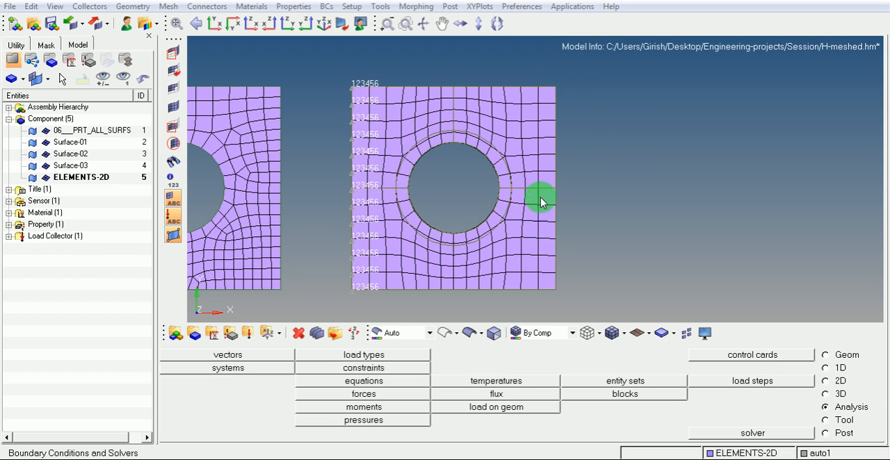
mouse_move(560, 87)
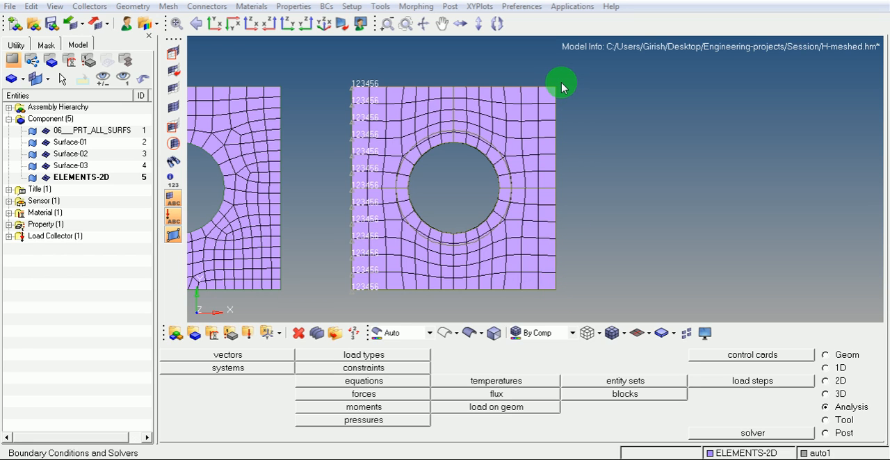
mouse_move(679, 232)
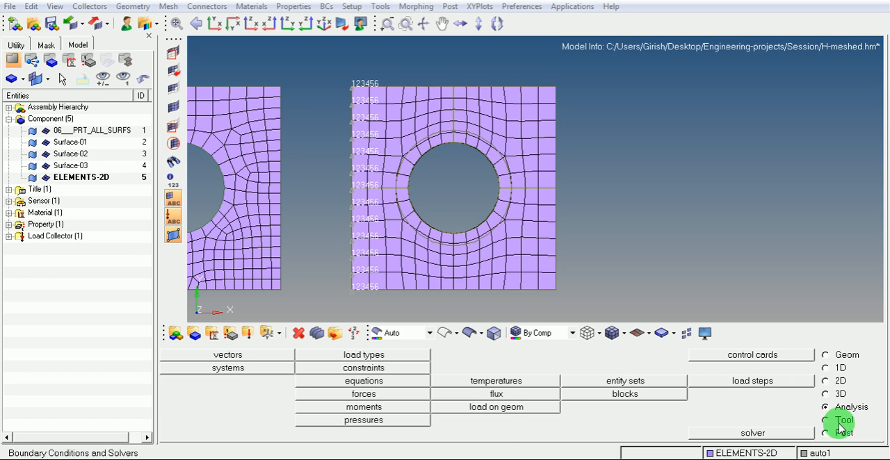
Window-select the 13 right-edge nodes of the plate in the count panel.
left_click(825, 419)
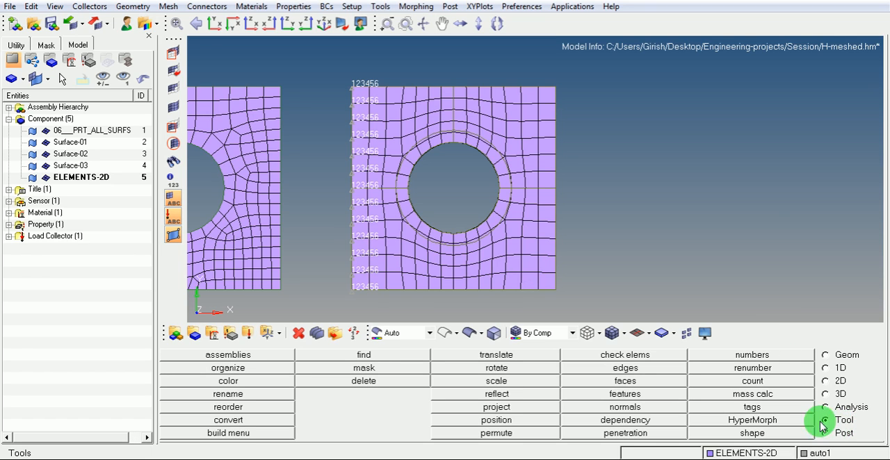
left_click(752, 381)
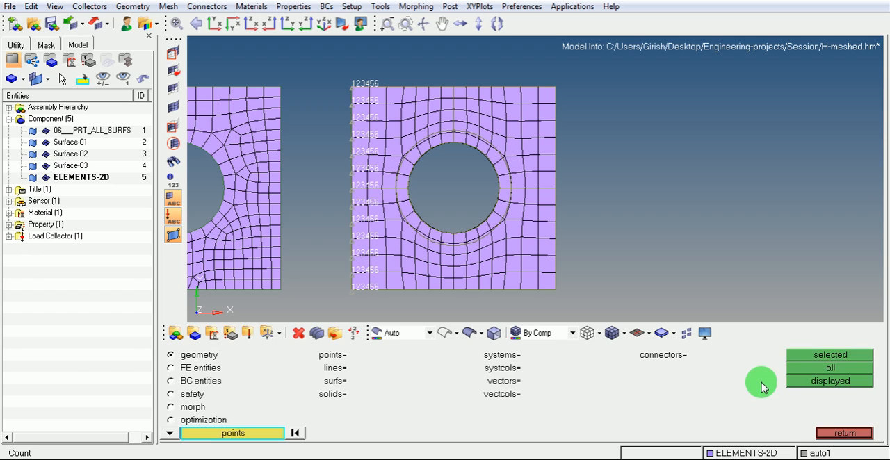
mouse_move(739, 397)
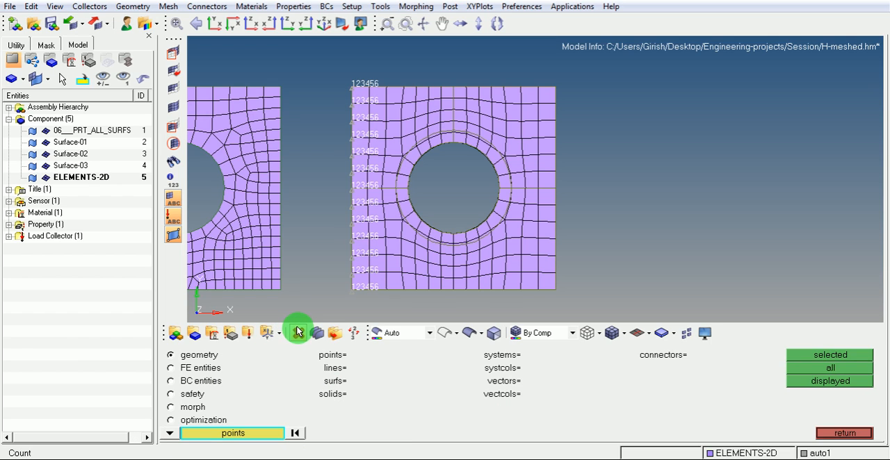
left_click(299, 332)
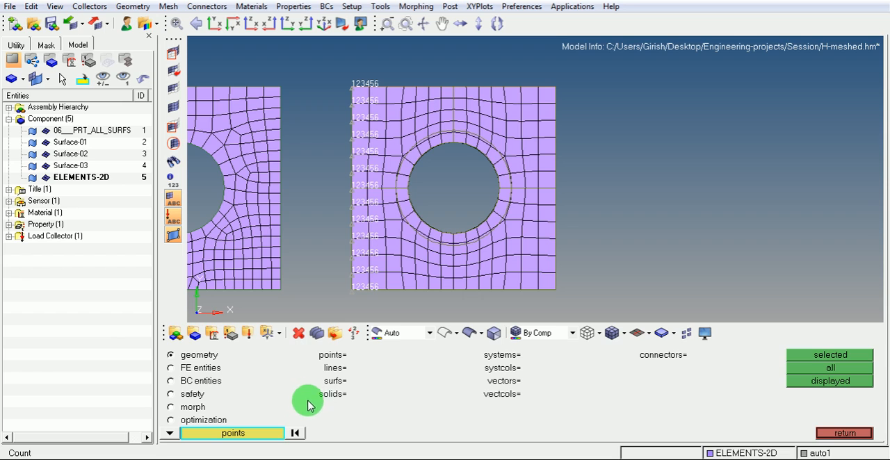
left_click(232, 432)
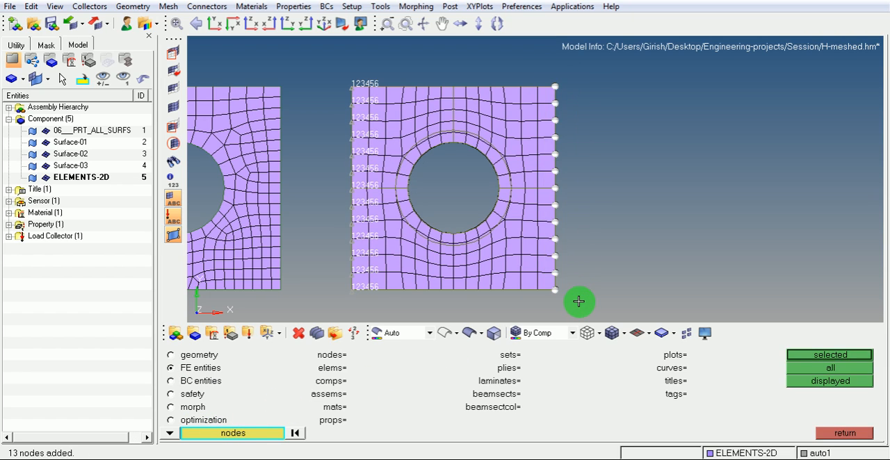
mouse_move(576, 296)
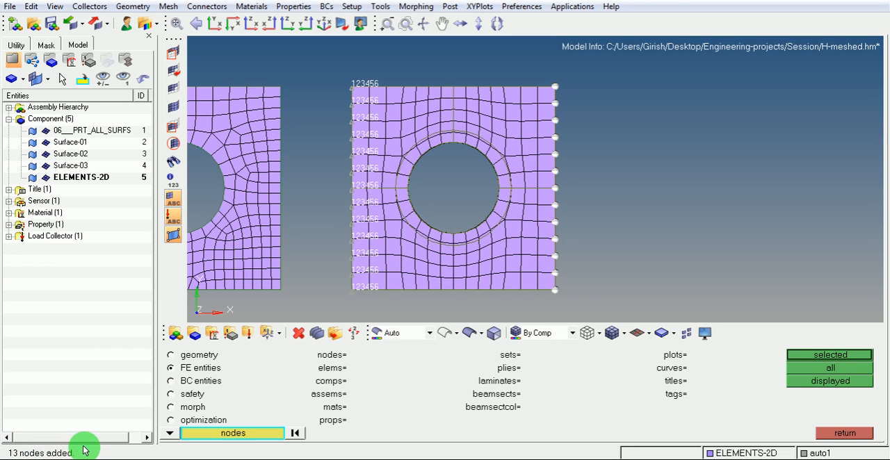
mouse_move(75, 453)
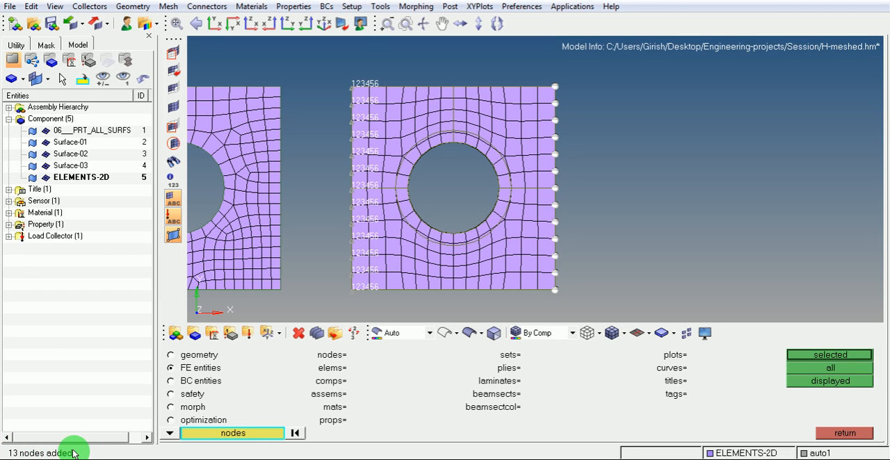
mouse_move(132, 442)
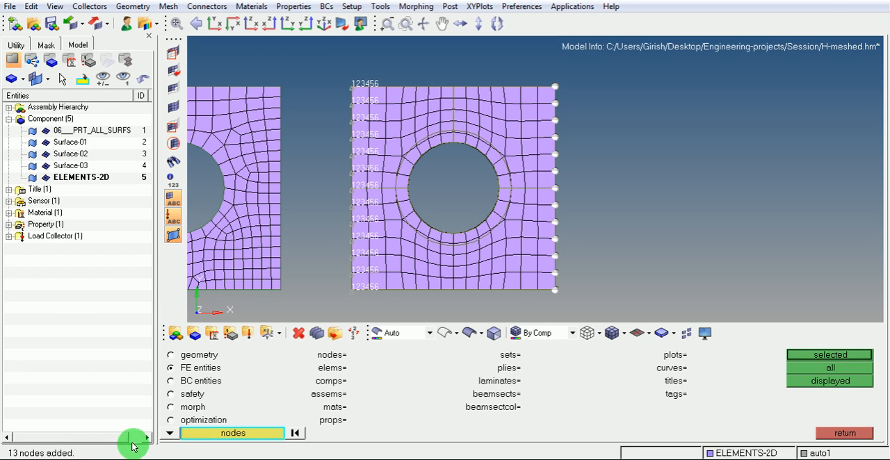
Compute 100 / 13 = 7.6923 in Calculator and minimize it.
left_click(522, 217)
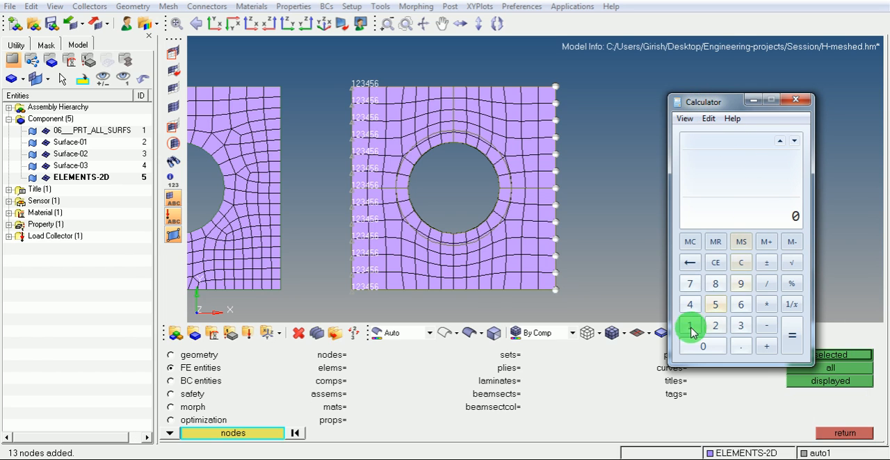
left_click(702, 345)
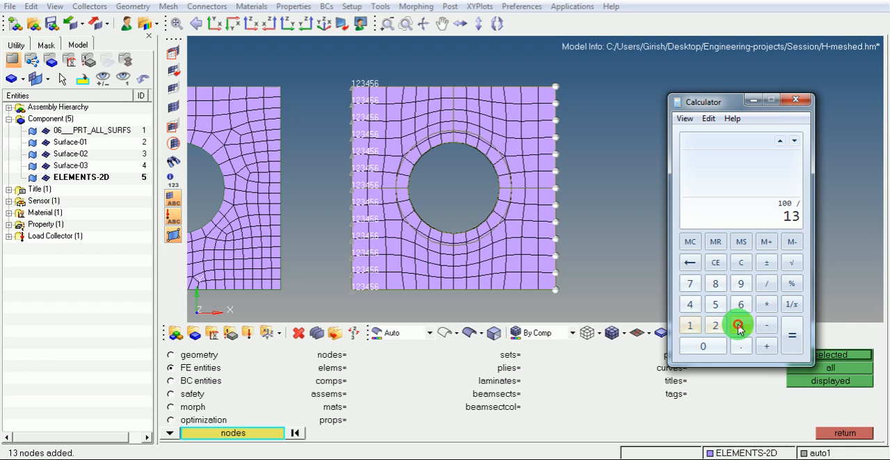
left_click(792, 334)
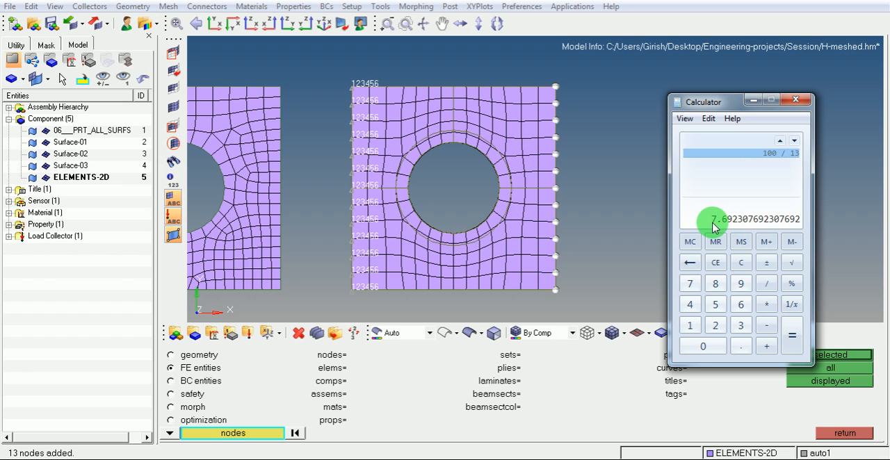
mouse_move(727, 227)
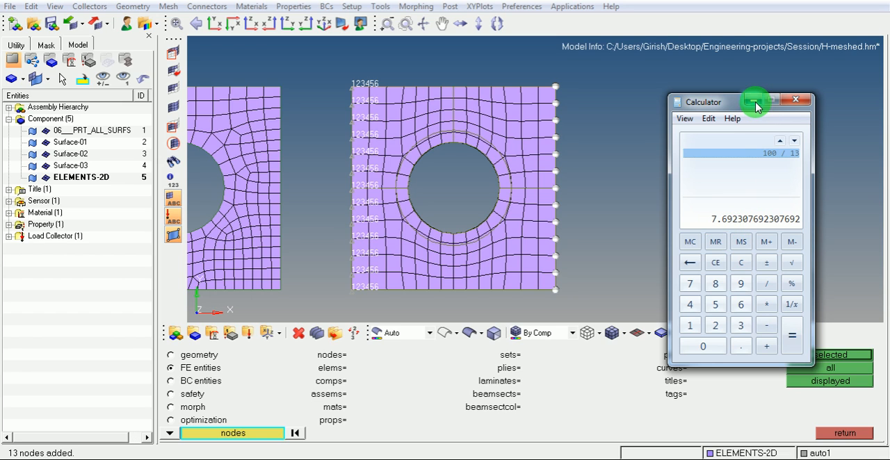
left_click(796, 100)
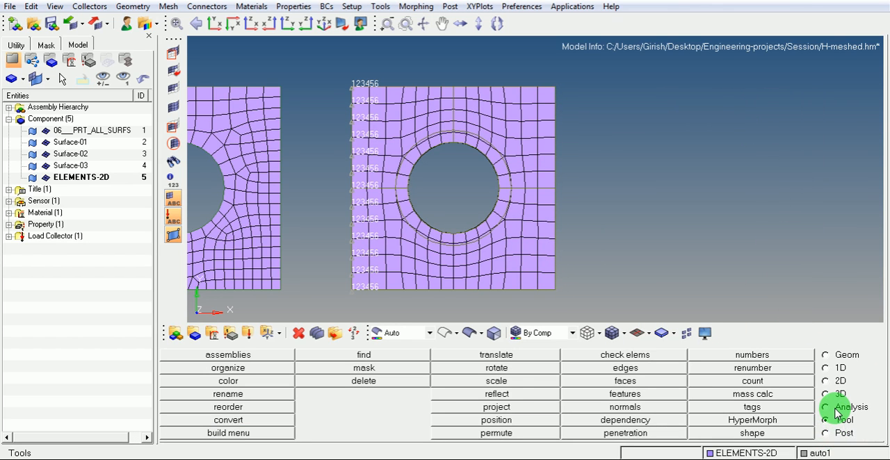
Create a 7.7 x-axis force on the 13 selected right-edge nodes.
left_click(826, 407)
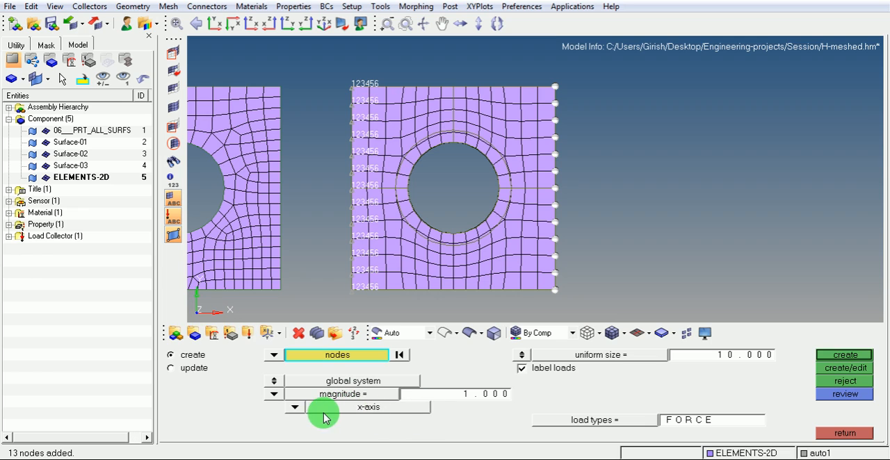
left_click(369, 407)
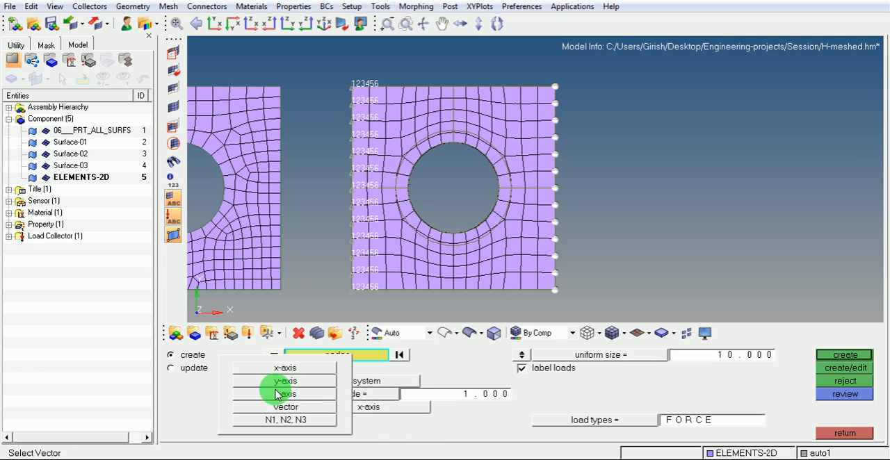
left_click(285, 406)
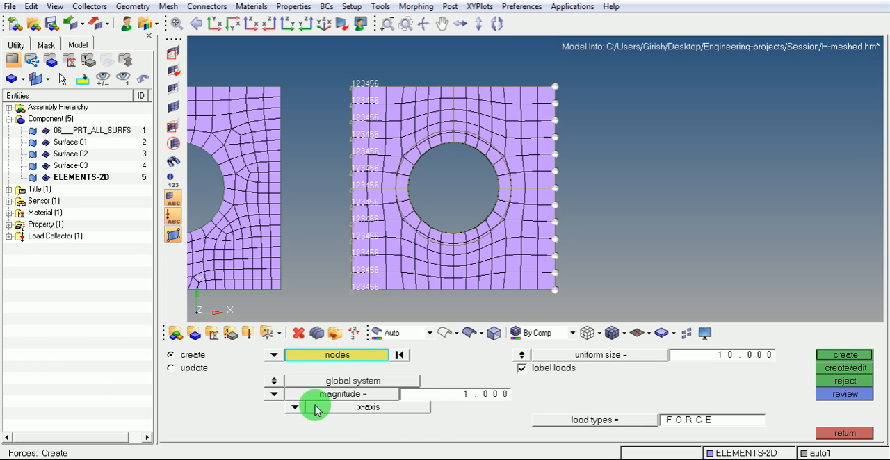
mouse_move(403, 395)
type("7.700")
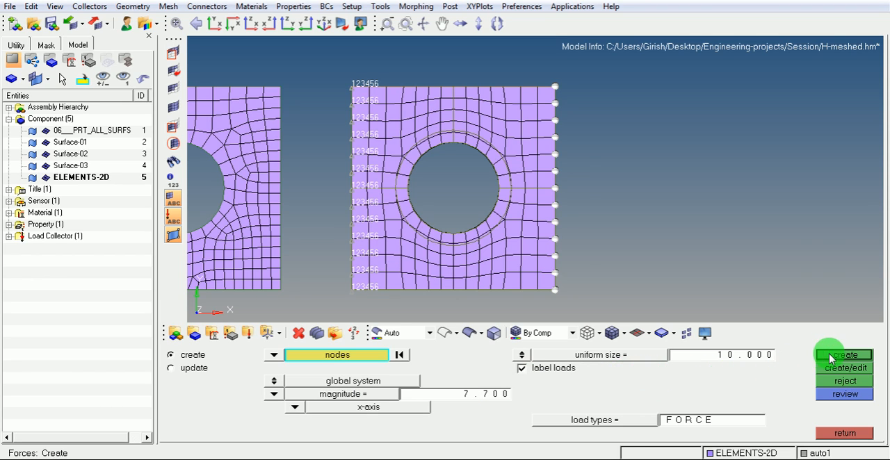
left_click(844, 355)
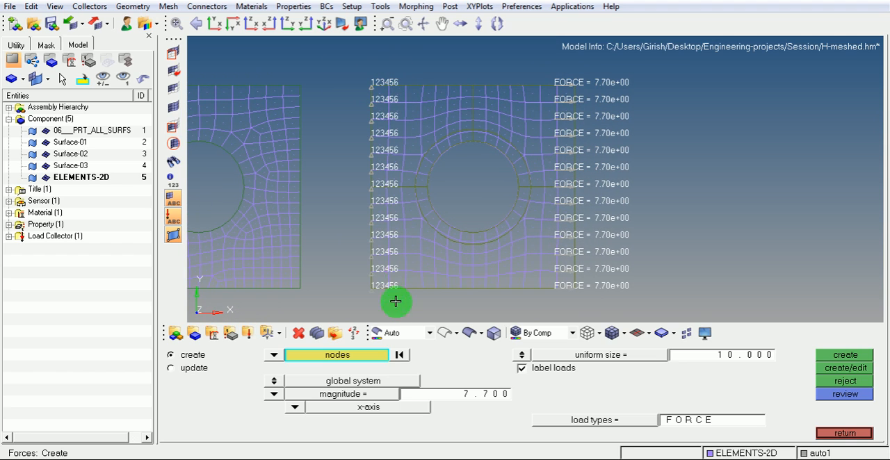
mouse_move(644, 281)
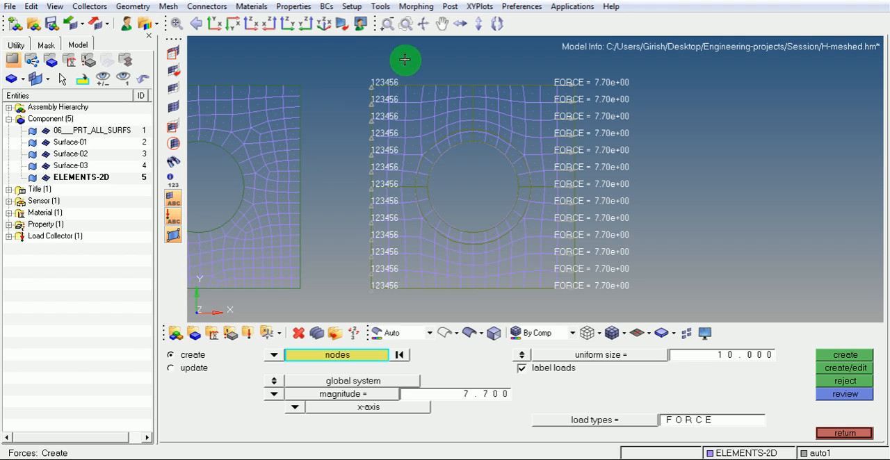
mouse_move(364, 292)
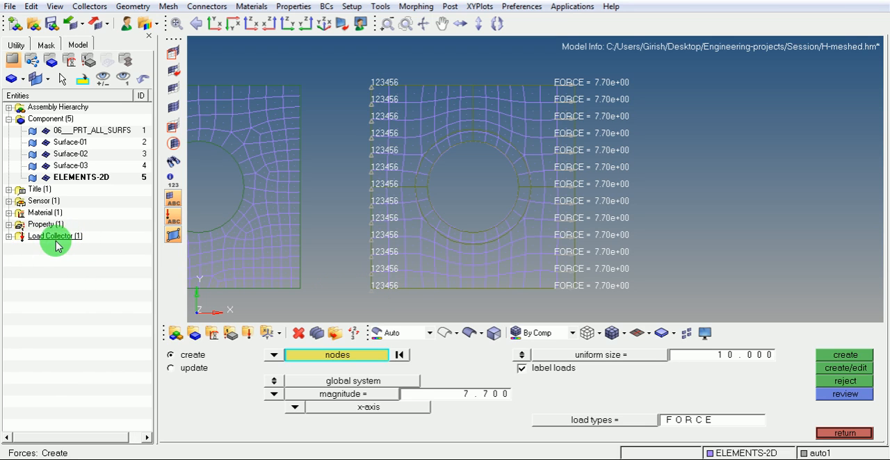
Expand Load Collector to show auto1 and display its 7.7 forces.
left_click(8, 236)
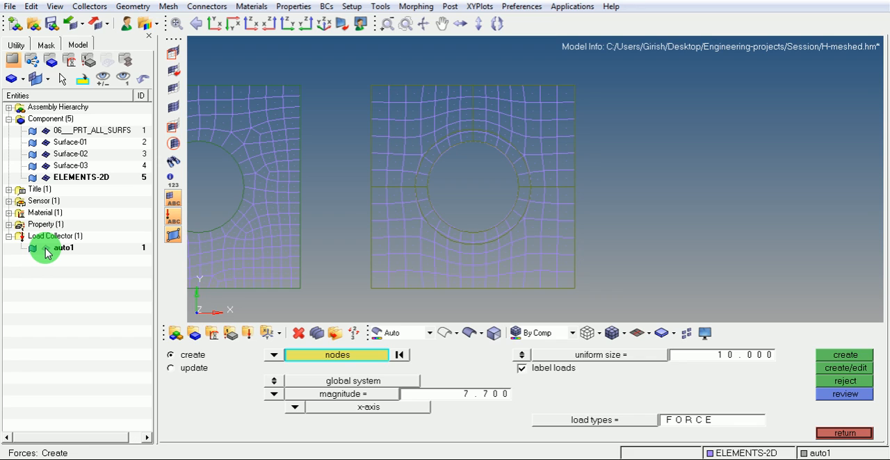
left_click(843, 355)
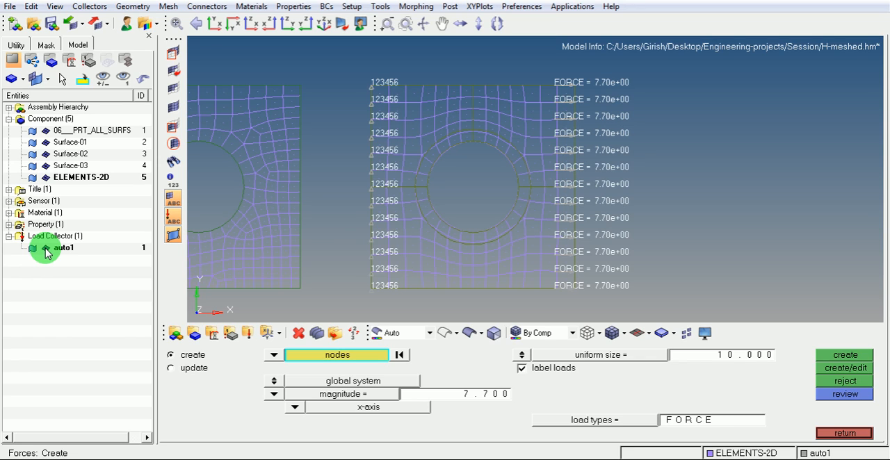